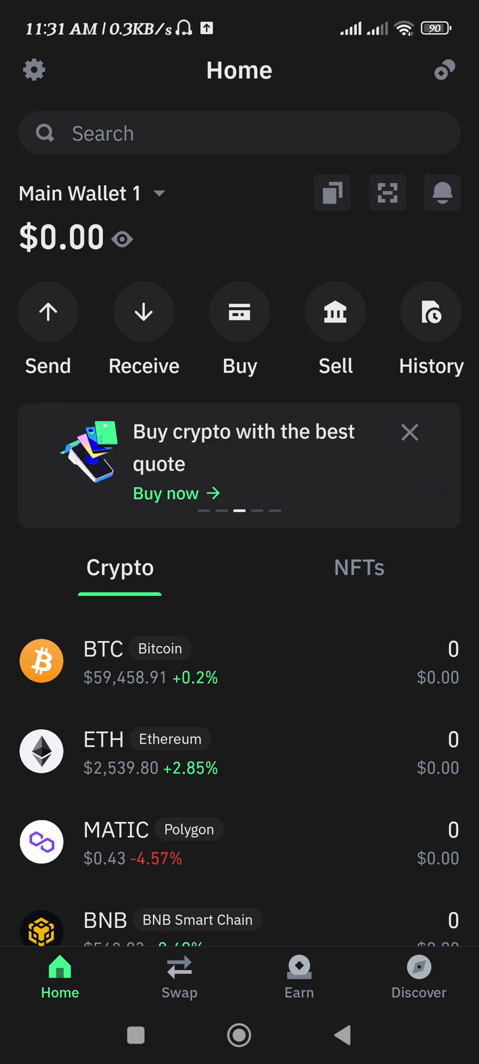
Step: Open Wallets from the Settings gear to see the single wallet, Main Wallet 1
left_click(33, 69)
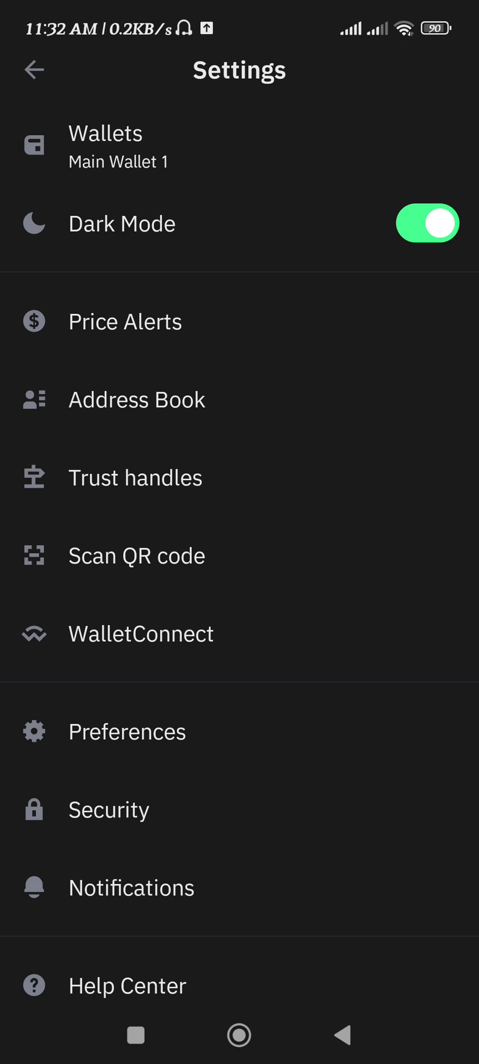
left_click(105, 147)
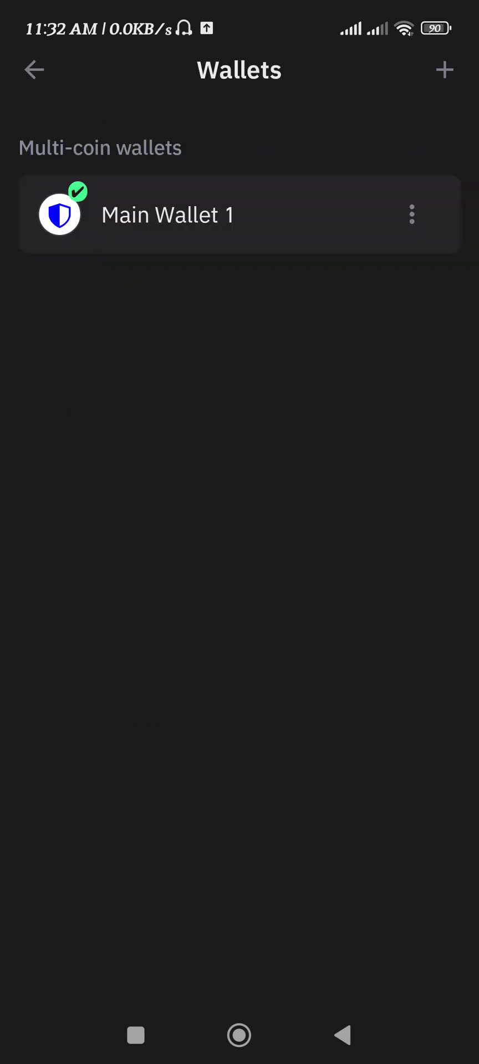
Step: Add a new secret-phrase wallet, skipping backup, so Main Wallet 2 becomes active
left_click(444, 69)
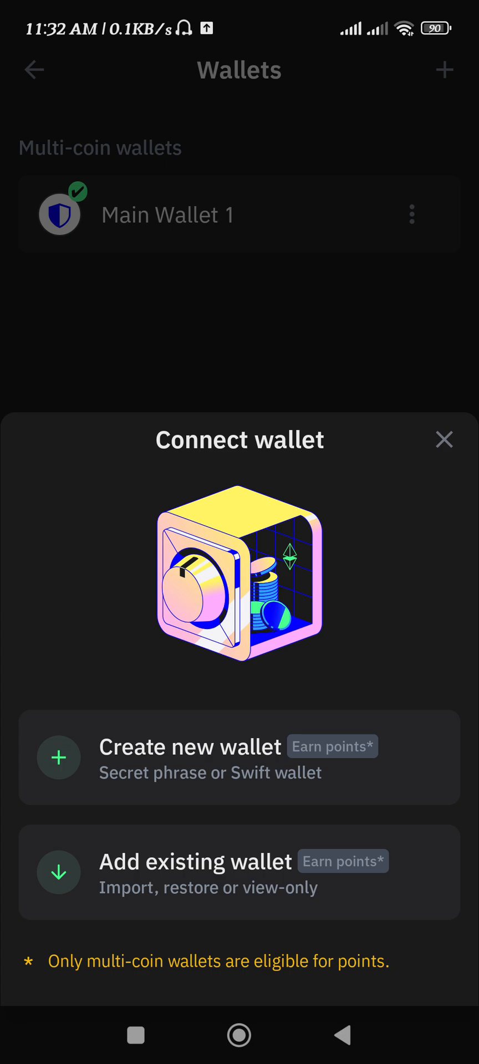
left_click(190, 759)
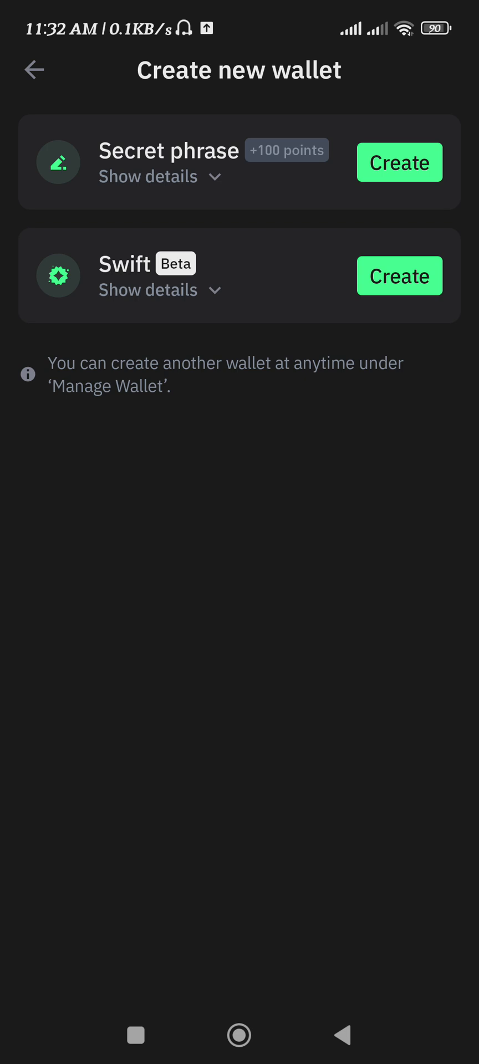
left_click(399, 162)
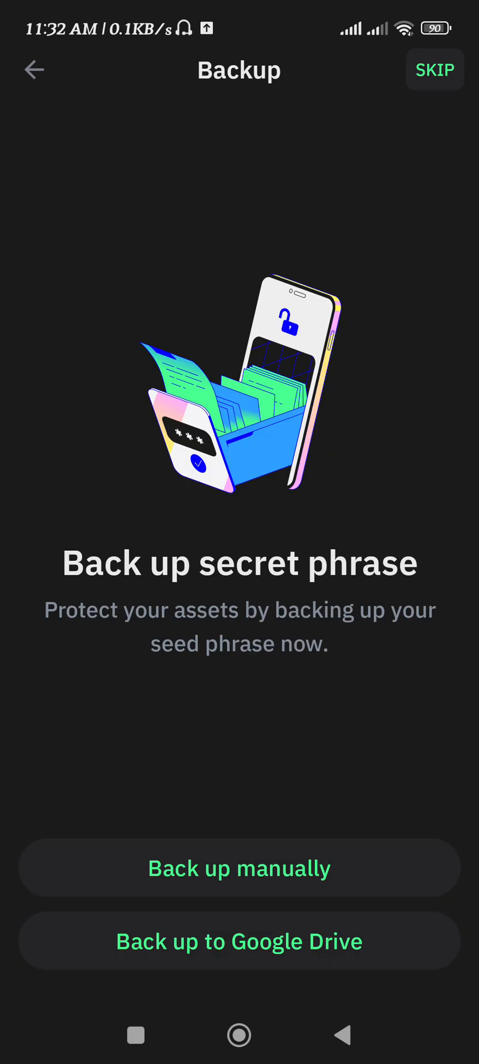
left_click(435, 70)
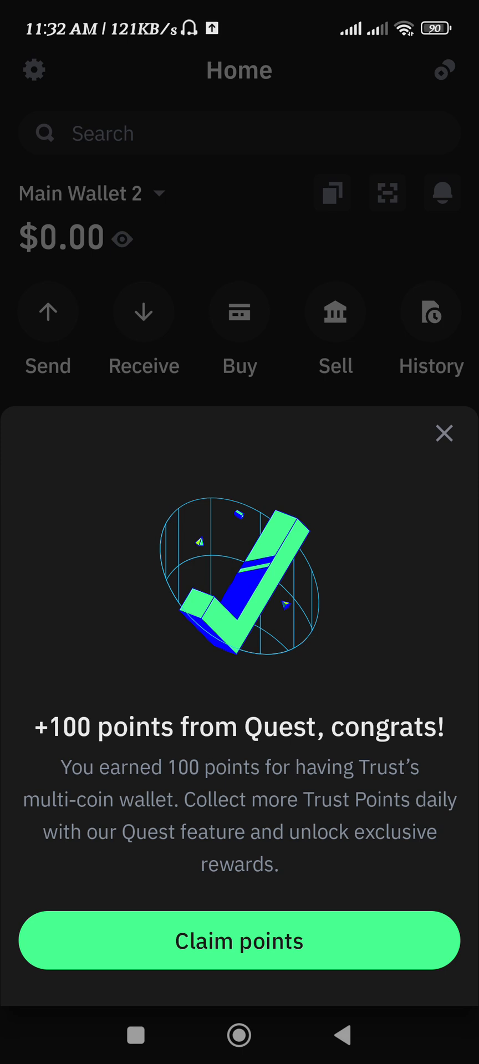
Step: Claim the 100 welcome points, check Main Wallets 1 and 2 are listed, and open Search
left_click(238, 942)
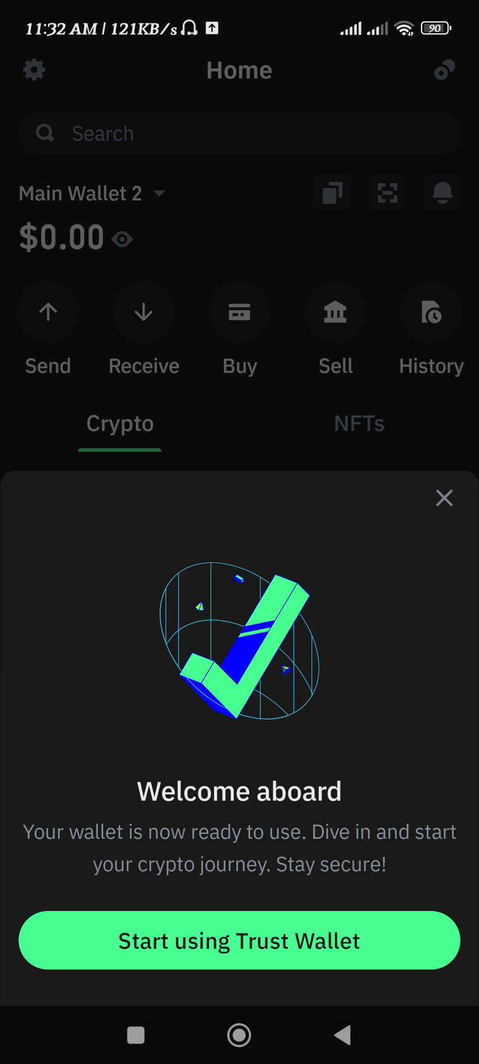
left_click(239, 942)
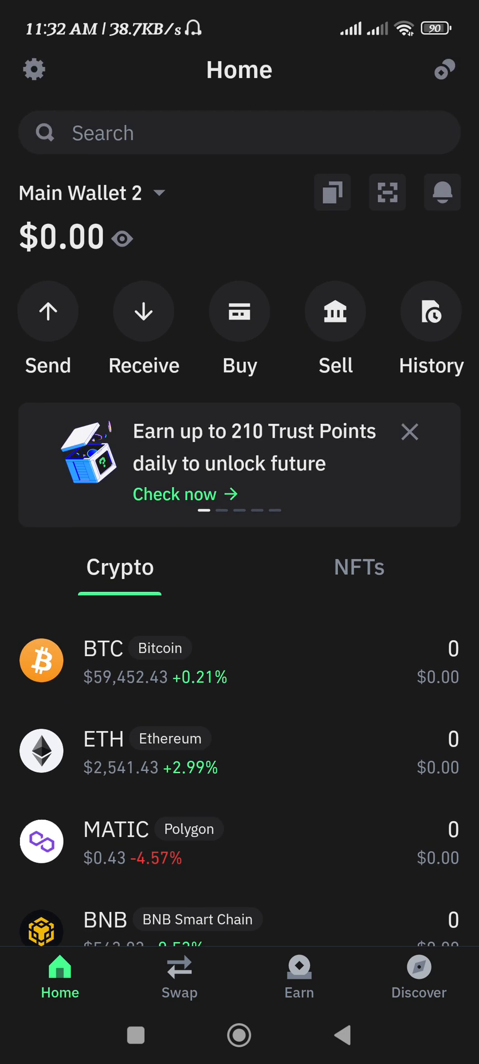
left_click(80, 193)
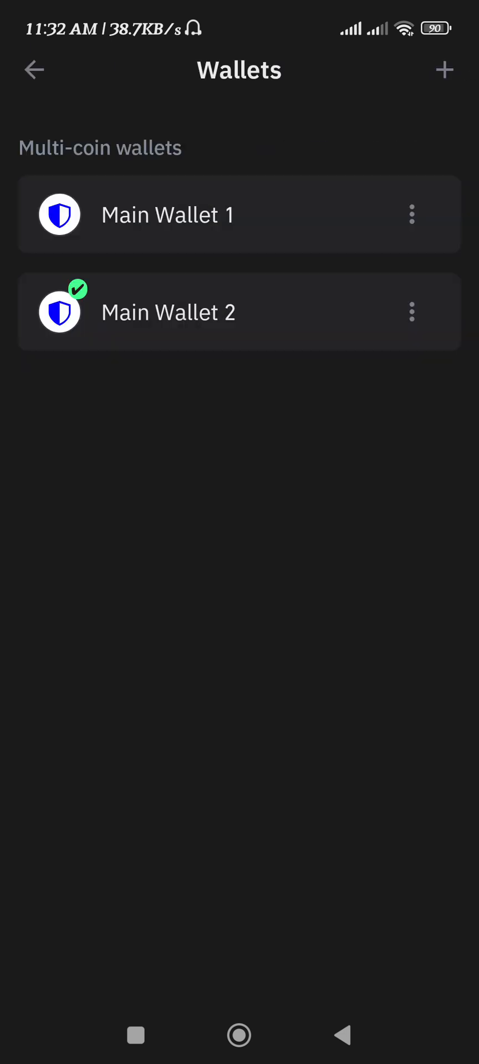
left_click(168, 312)
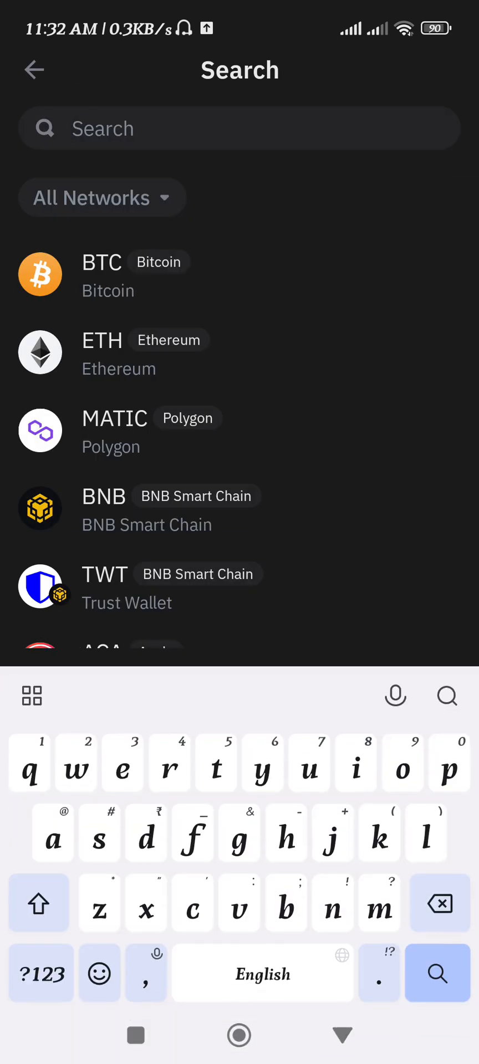
Step: Search 'usdt' to list Tether across Ethereum, Tron, Solana and BNB Smart Chain
type("usdt")
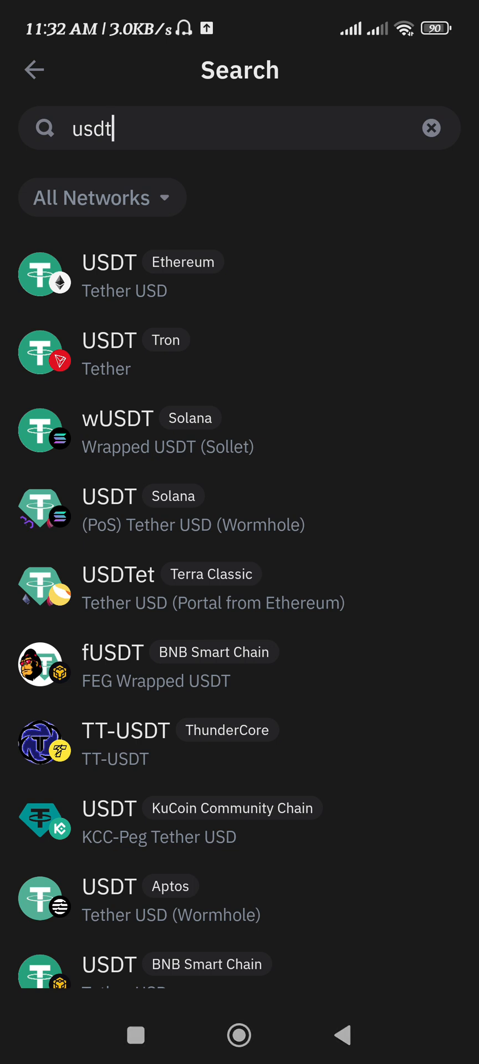
left_click(111, 352)
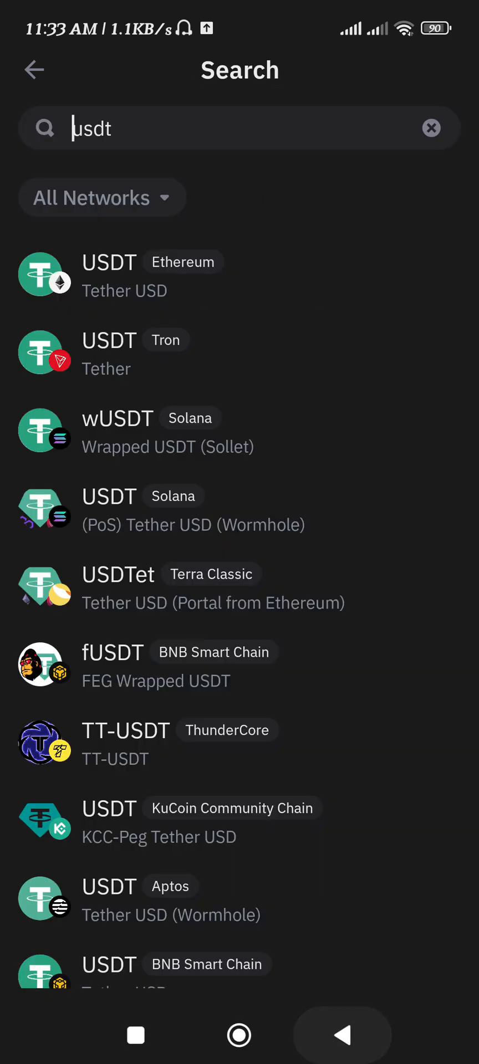
Step: Search Manage crypto for USDT and open the Tron USDT (TRC20) page with 0 balance
left_click(34, 69)
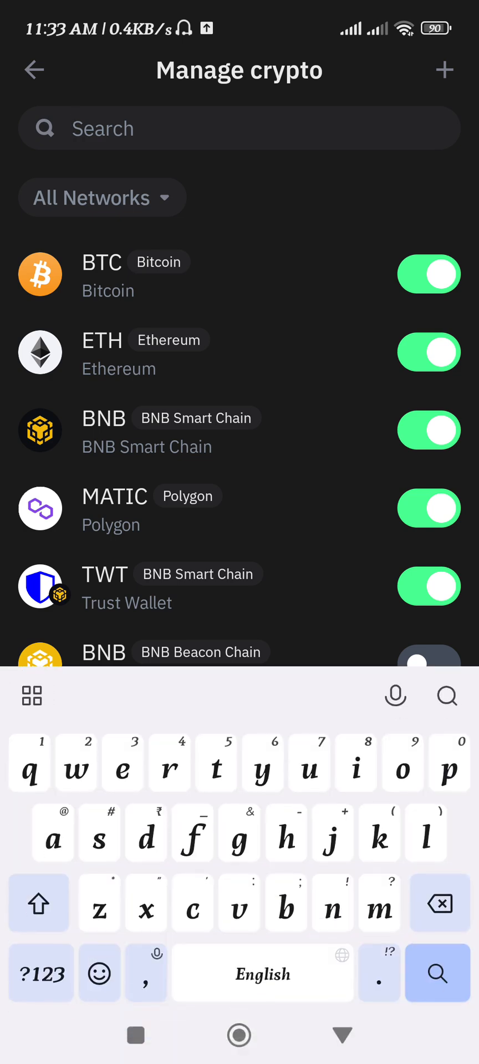
type("usdy")
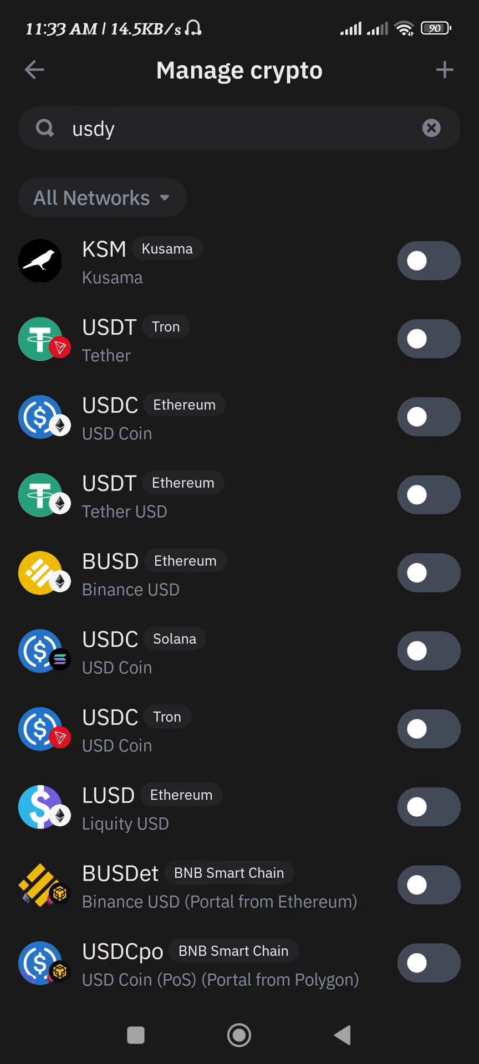
left_click(108, 340)
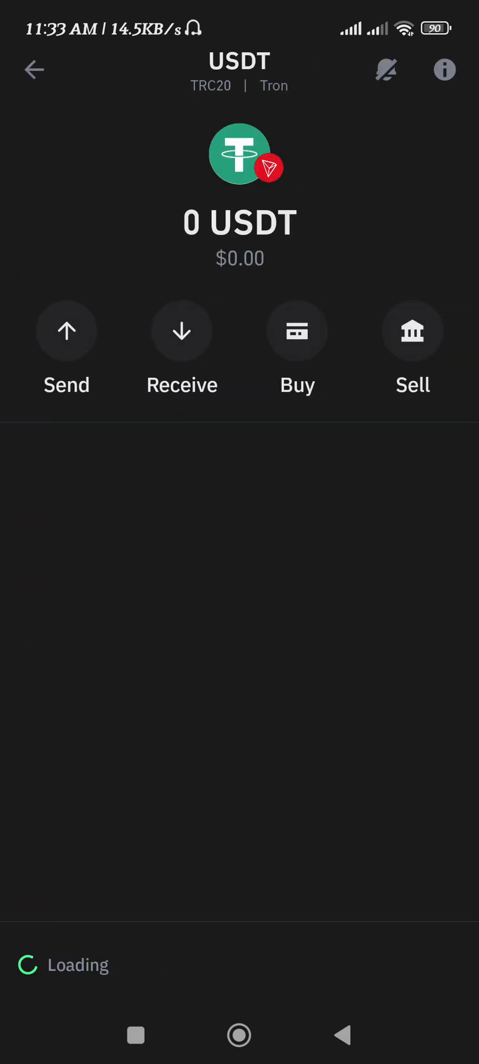